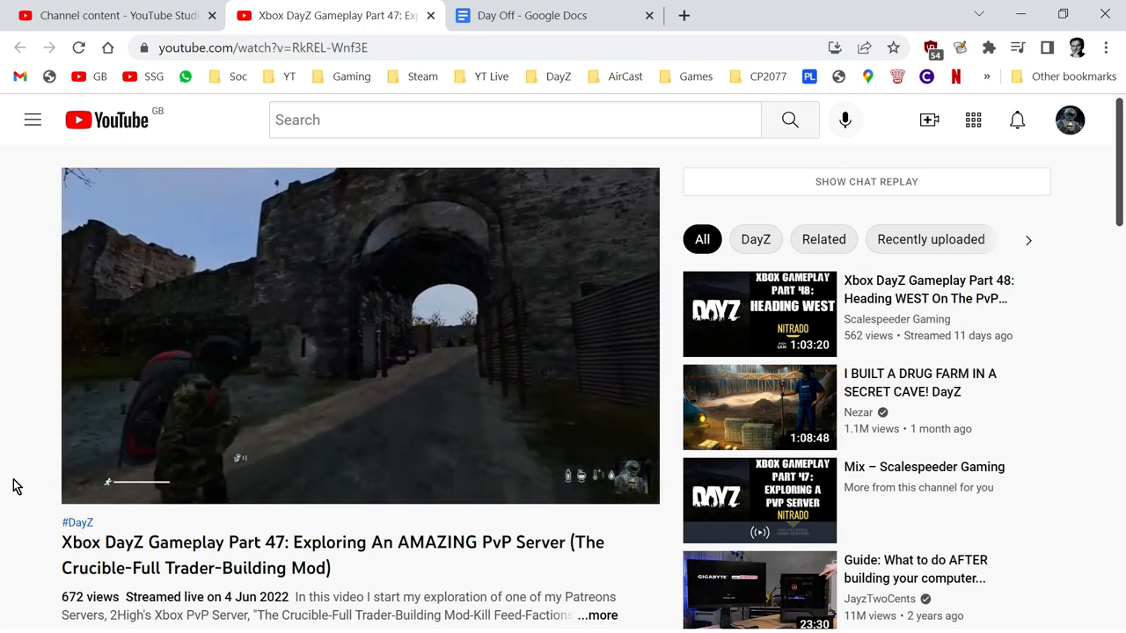
- Open #bot-commands under CHERNO SERVER XBOX to view economy bot deposit and work replies
{"action": "left_click", "coordinate": [361, 339]}
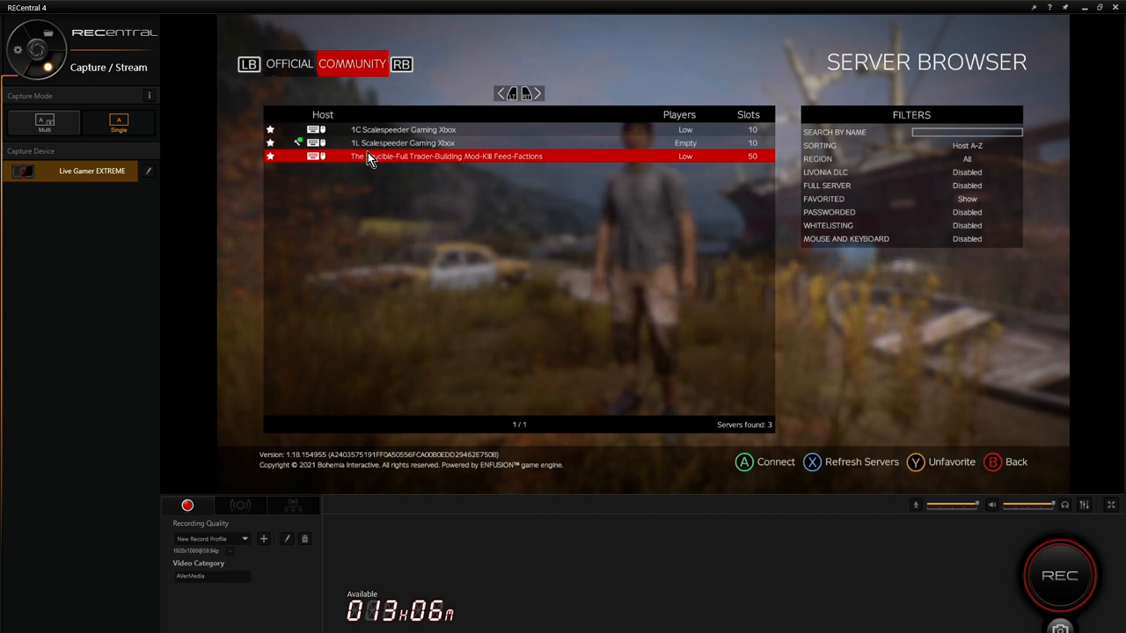
{"action": "mouse_move", "coordinate": [365, 167]}
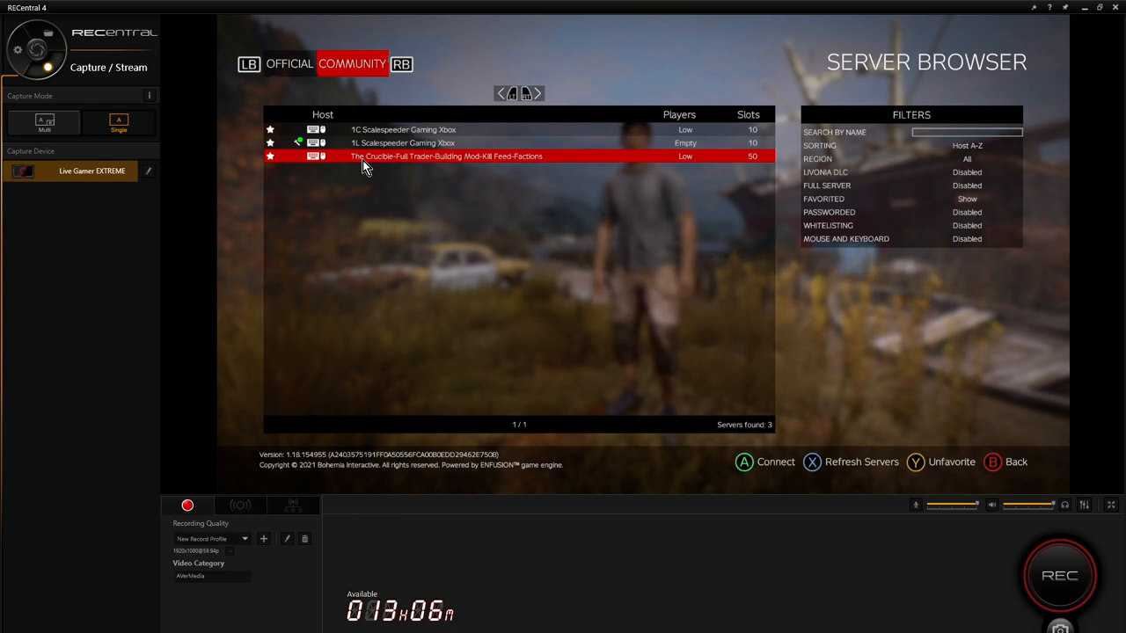
{"action": "mouse_move", "coordinate": [394, 167]}
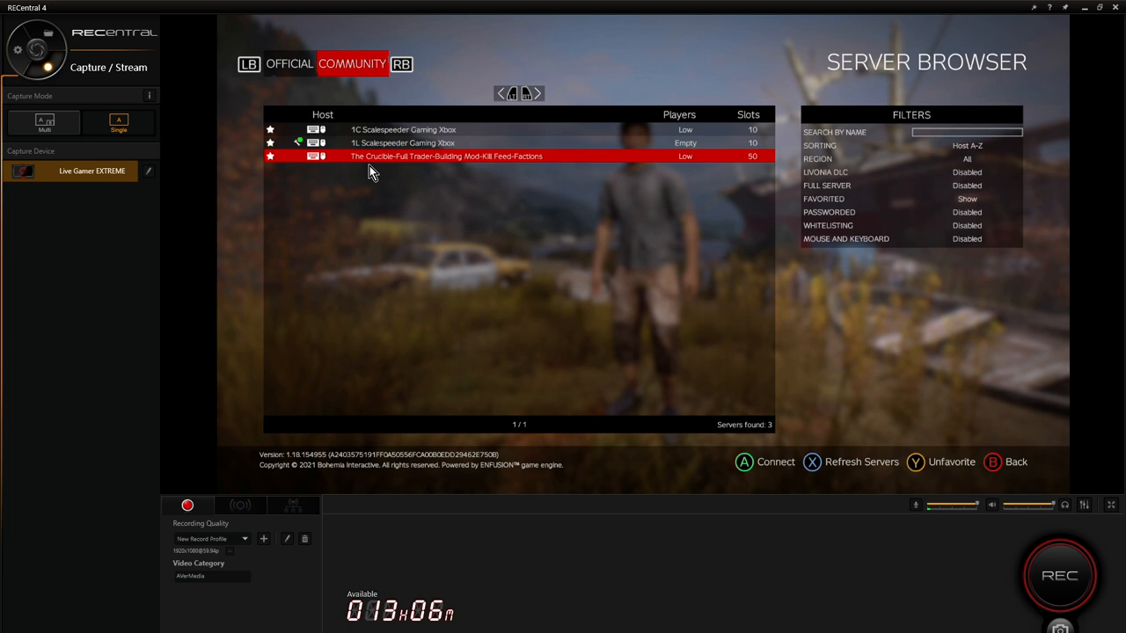
{"action": "mouse_move", "coordinate": [420, 173]}
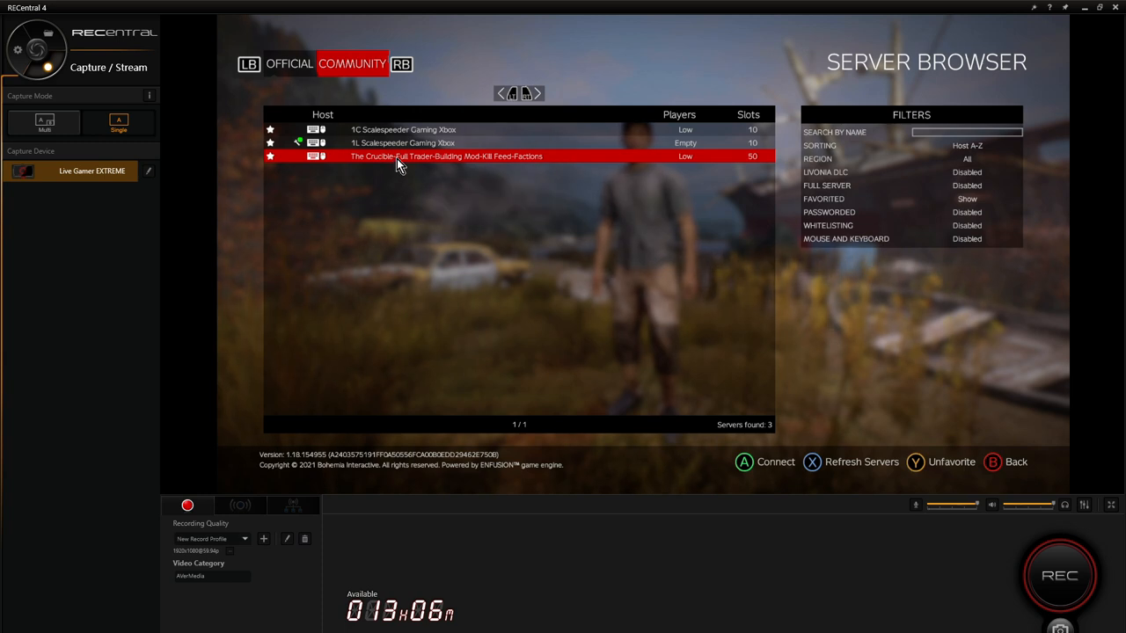
{"action": "mouse_move", "coordinate": [474, 173]}
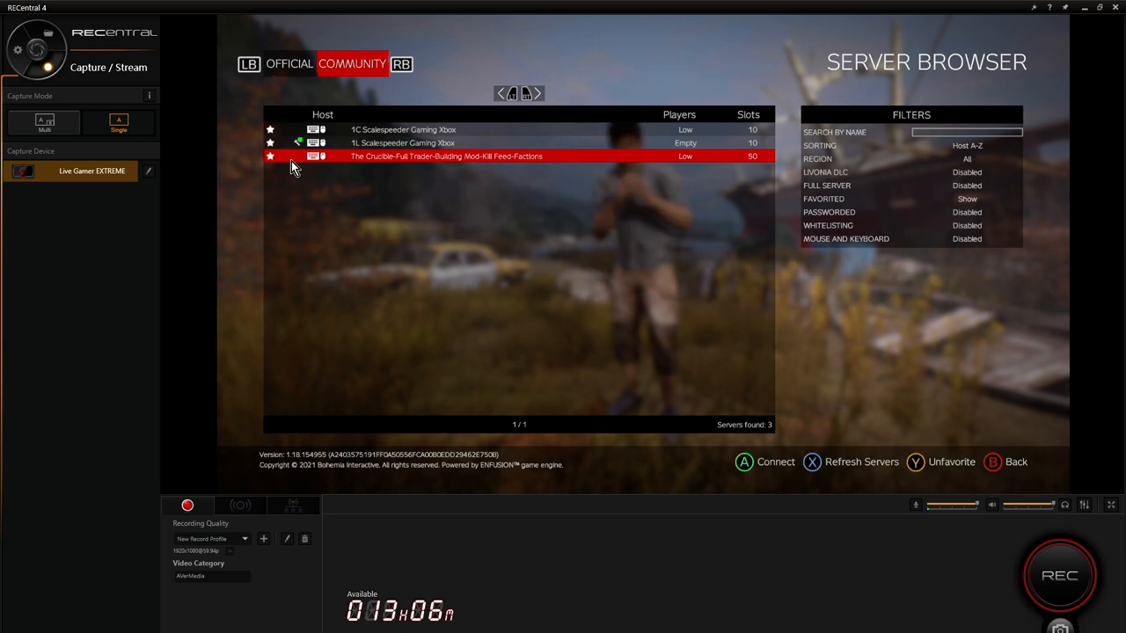
{"action": "mouse_move", "coordinate": [324, 255]}
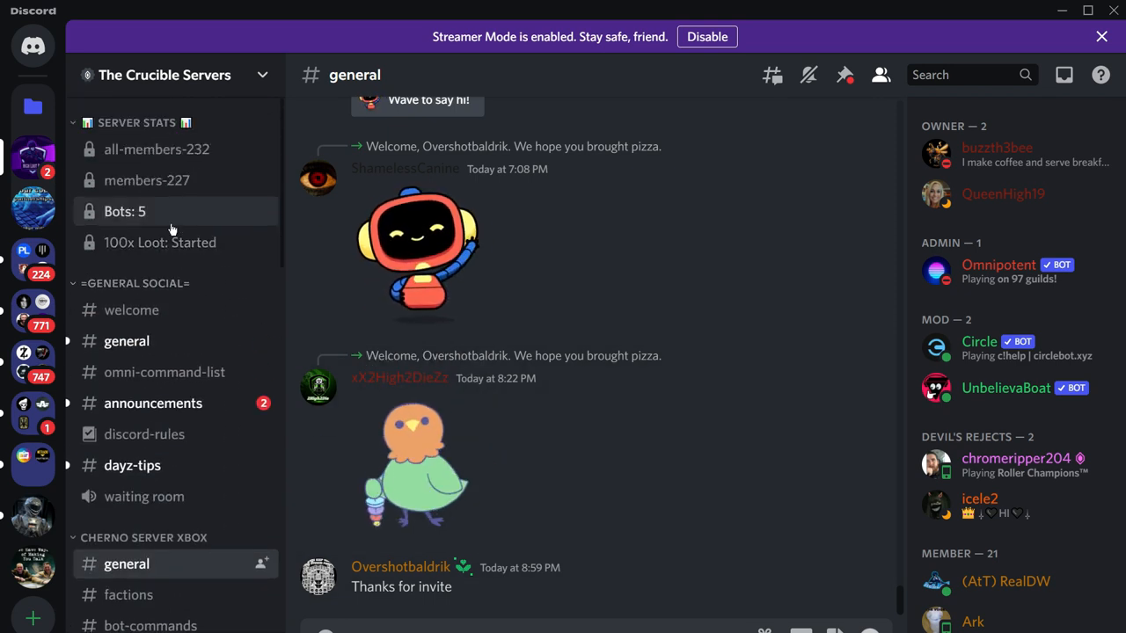
{"action": "scroll", "scroll_direction": "down", "scroll_amount": 3}
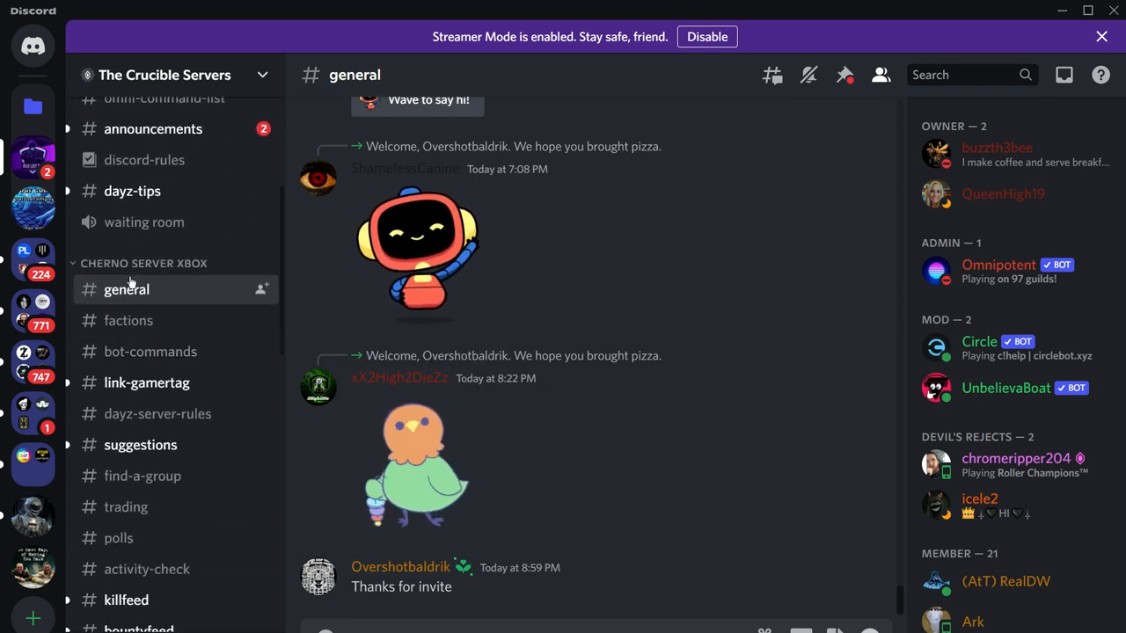
{"action": "mouse_move", "coordinate": [173, 280]}
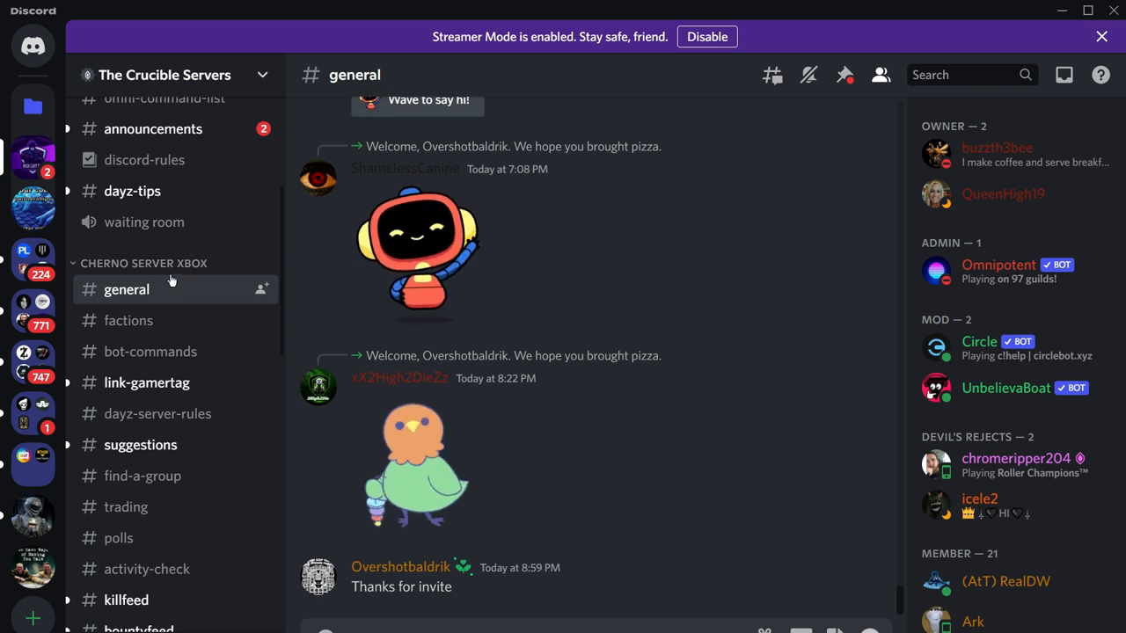
{"action": "mouse_move", "coordinate": [294, 411]}
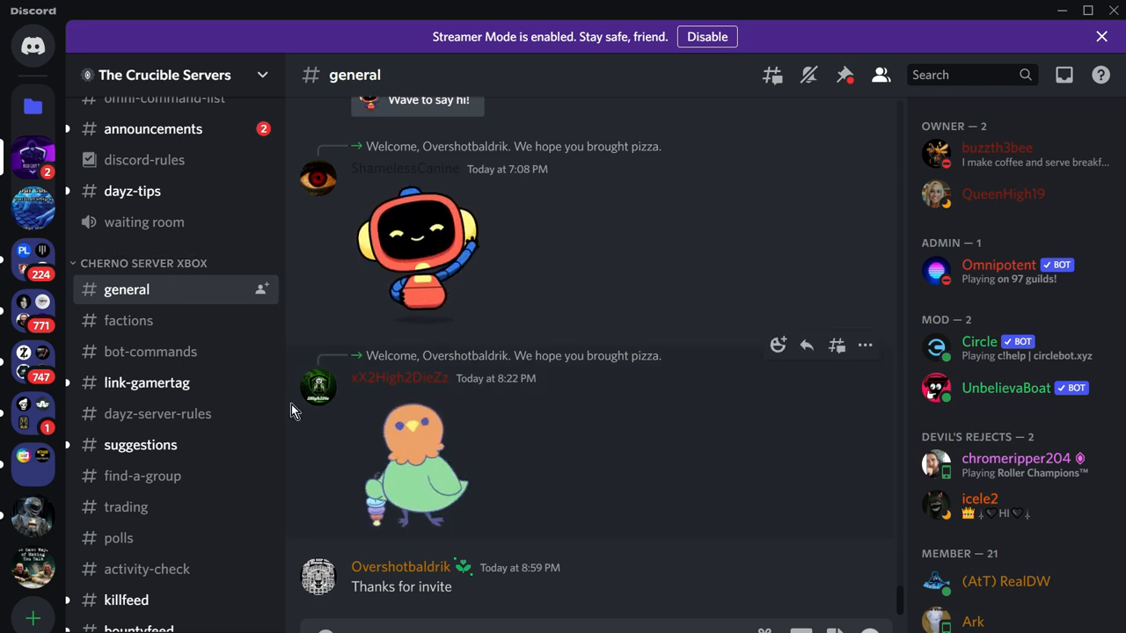
{"action": "mouse_move", "coordinate": [185, 321]}
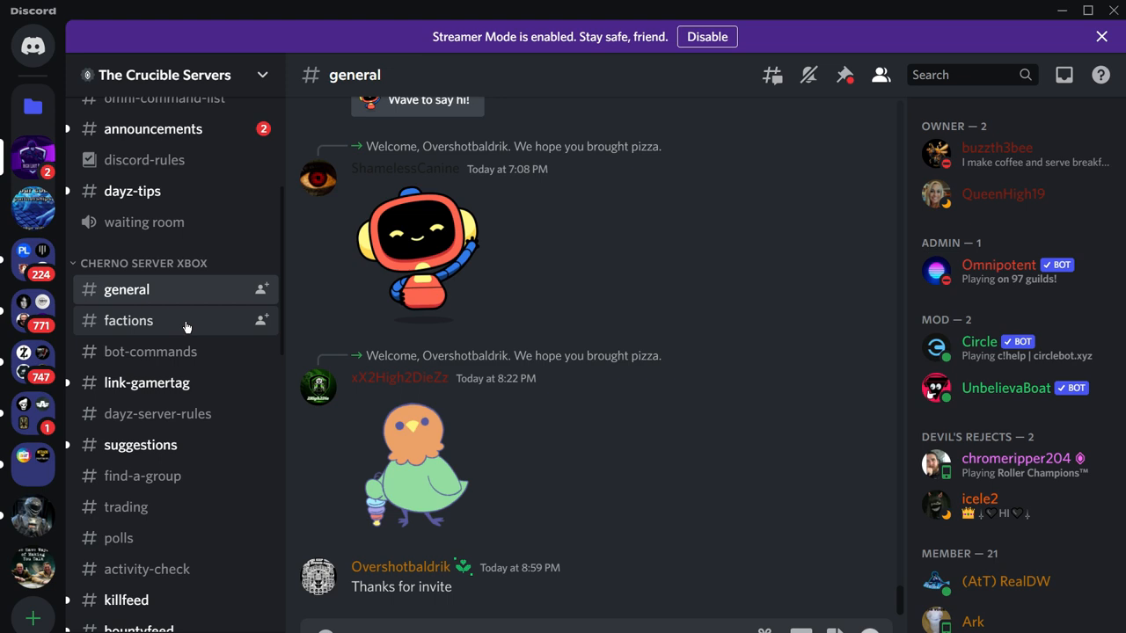
{"action": "mouse_move", "coordinate": [169, 351]}
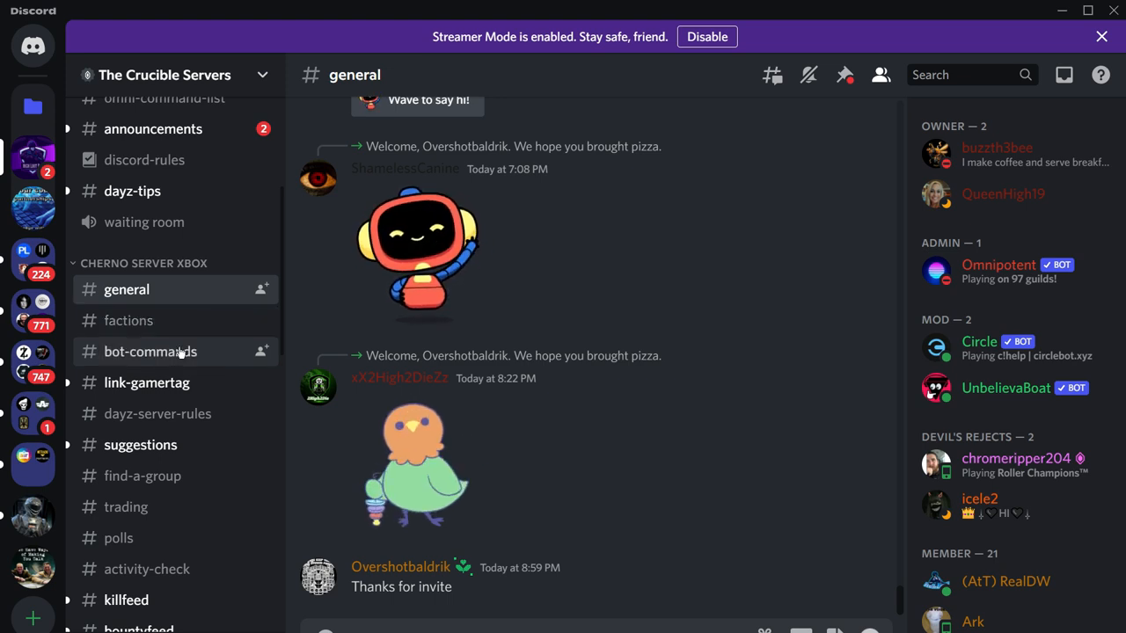
{"action": "left_click", "coordinate": [151, 352]}
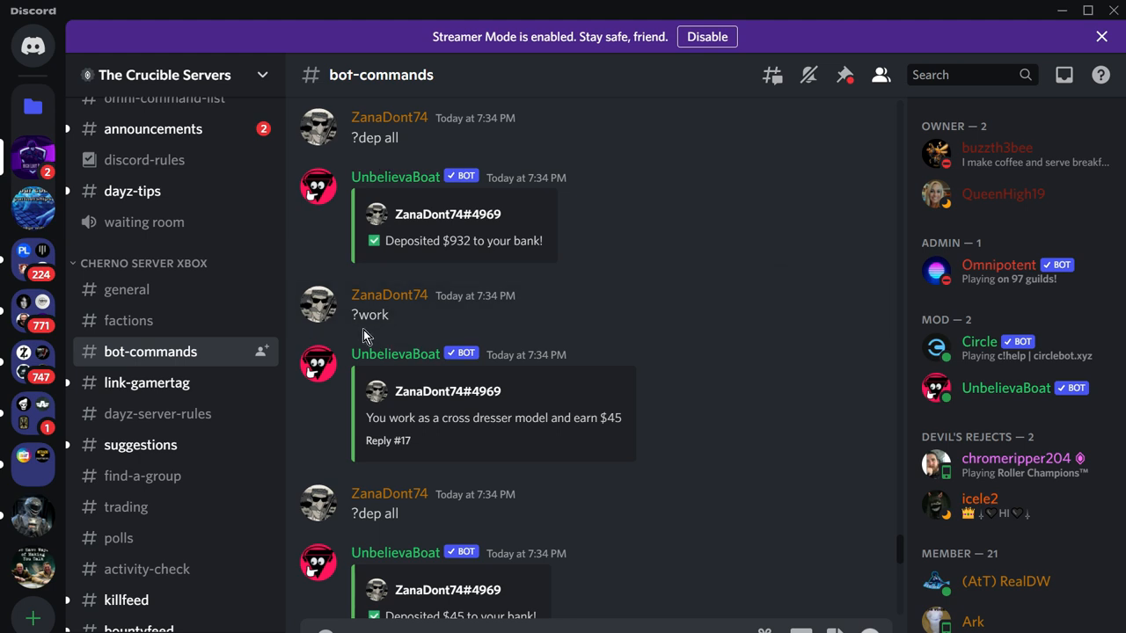
{"action": "mouse_move", "coordinate": [413, 341]}
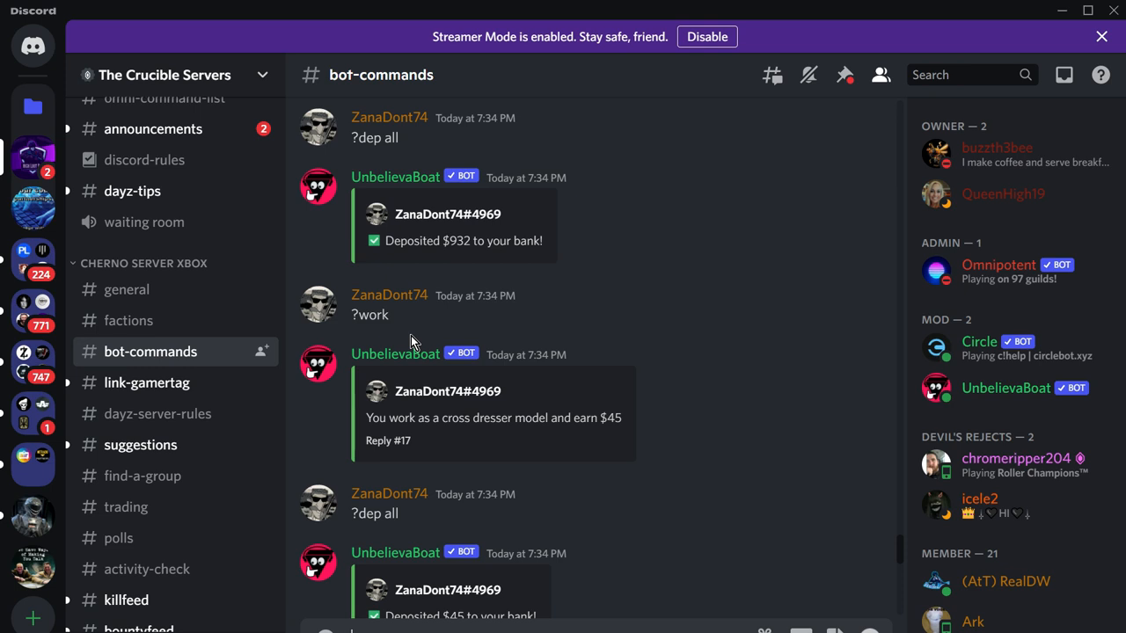
{"action": "scroll", "scroll_direction": "down", "scroll_amount": 3}
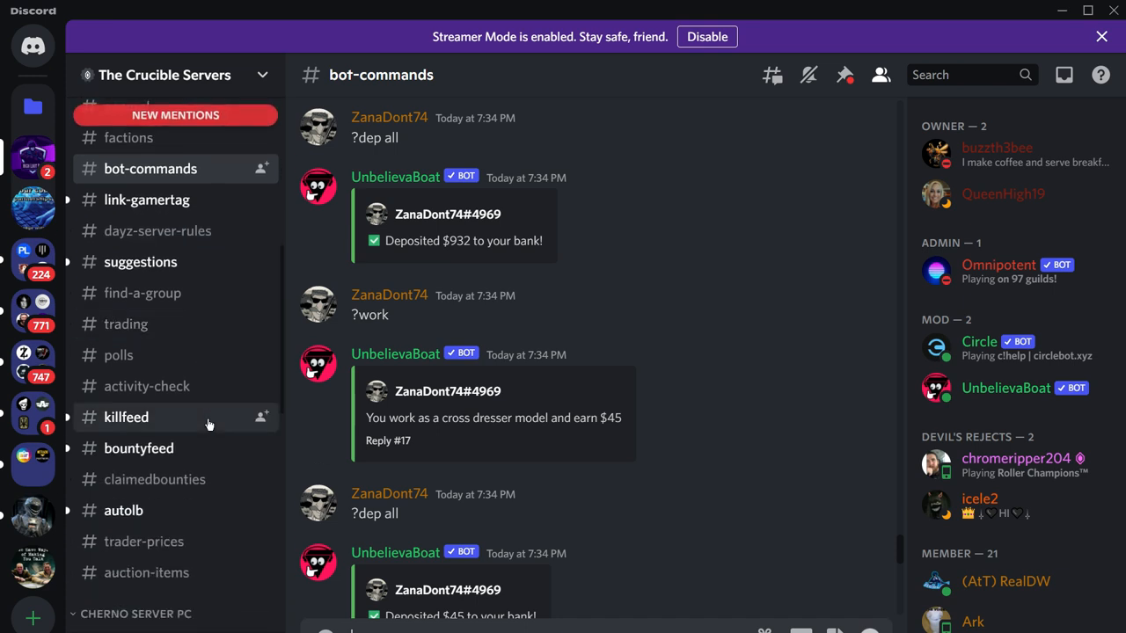
- View the #trader-prices weapon price list, then open #trading to read trader conversations
{"action": "left_click", "coordinate": [143, 541]}
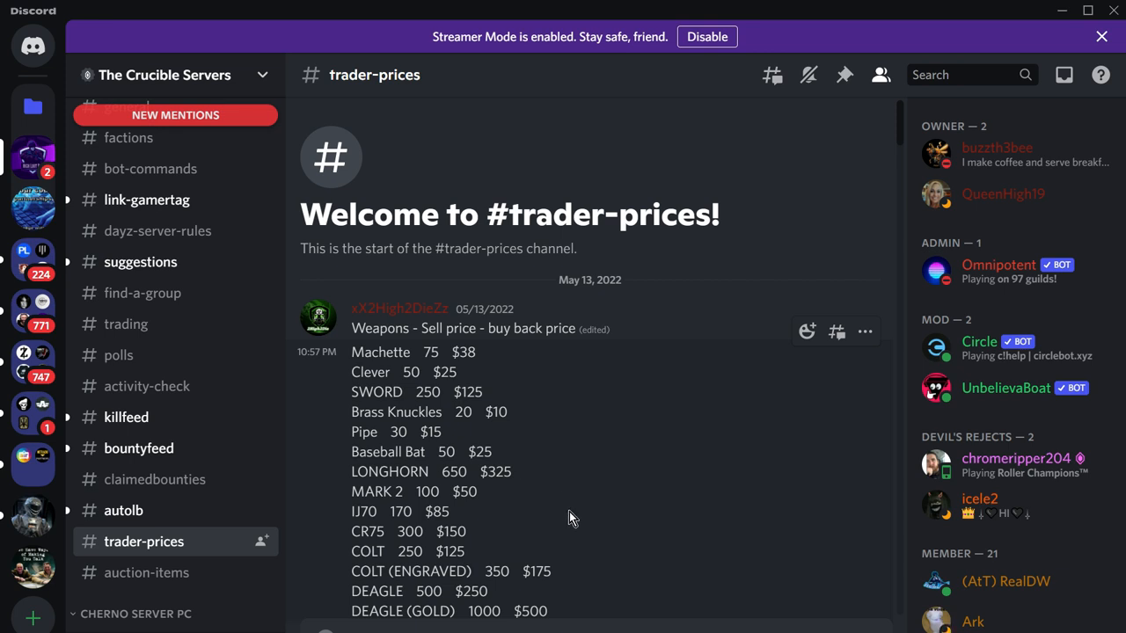
{"action": "mouse_move", "coordinate": [549, 493]}
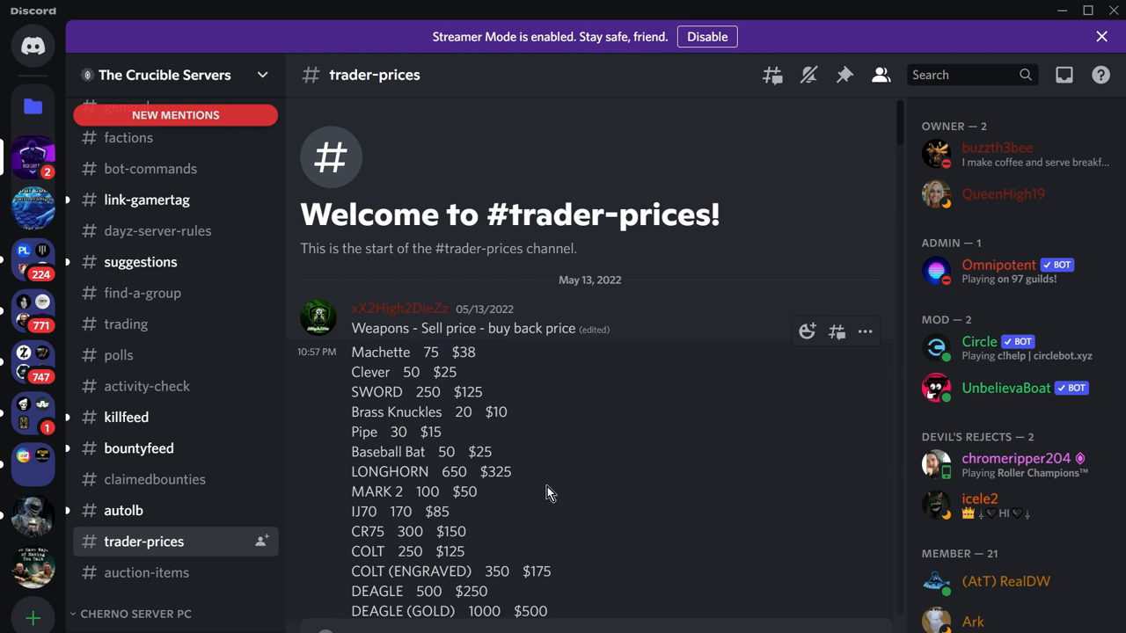
{"action": "scroll", "scroll_direction": "down", "scroll_amount": 3}
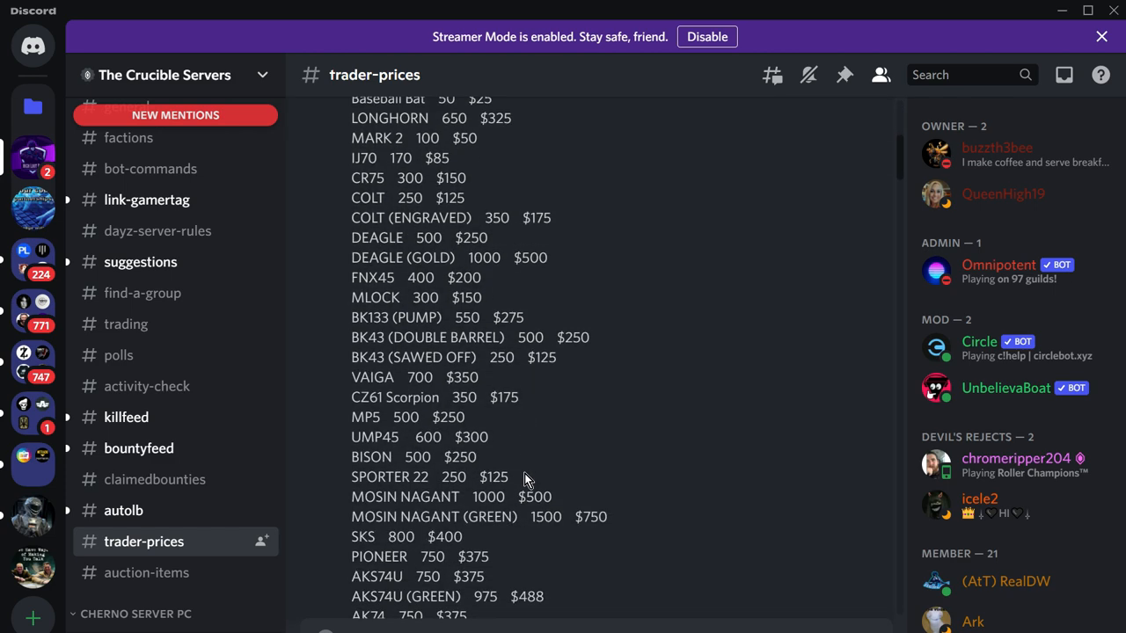
{"action": "left_click", "coordinate": [125, 324]}
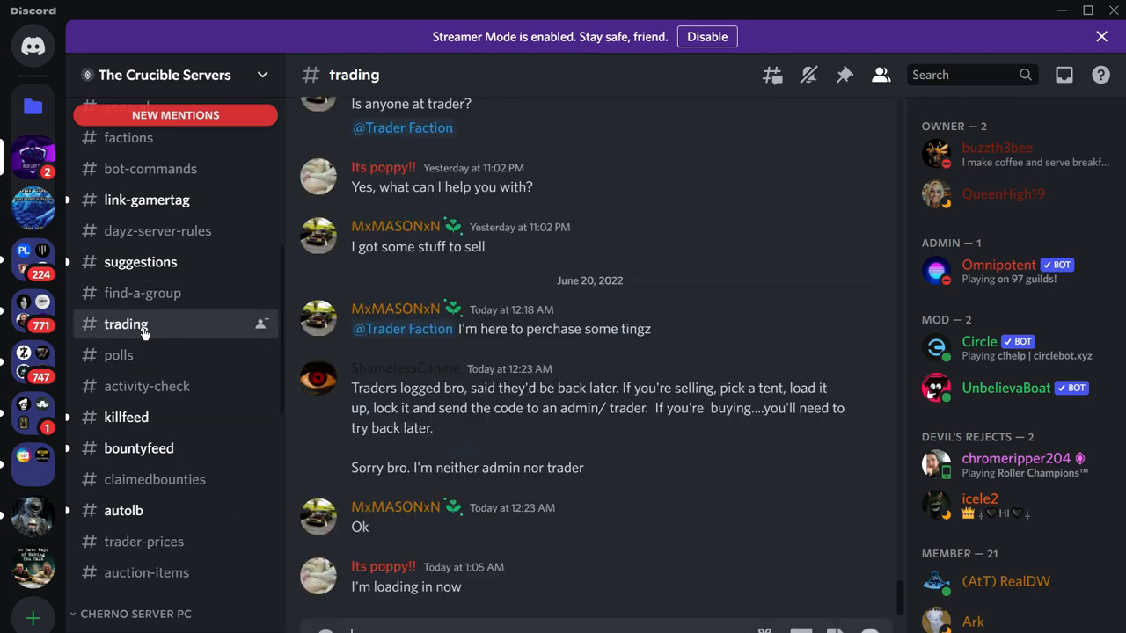
{"action": "mouse_move", "coordinate": [544, 545]}
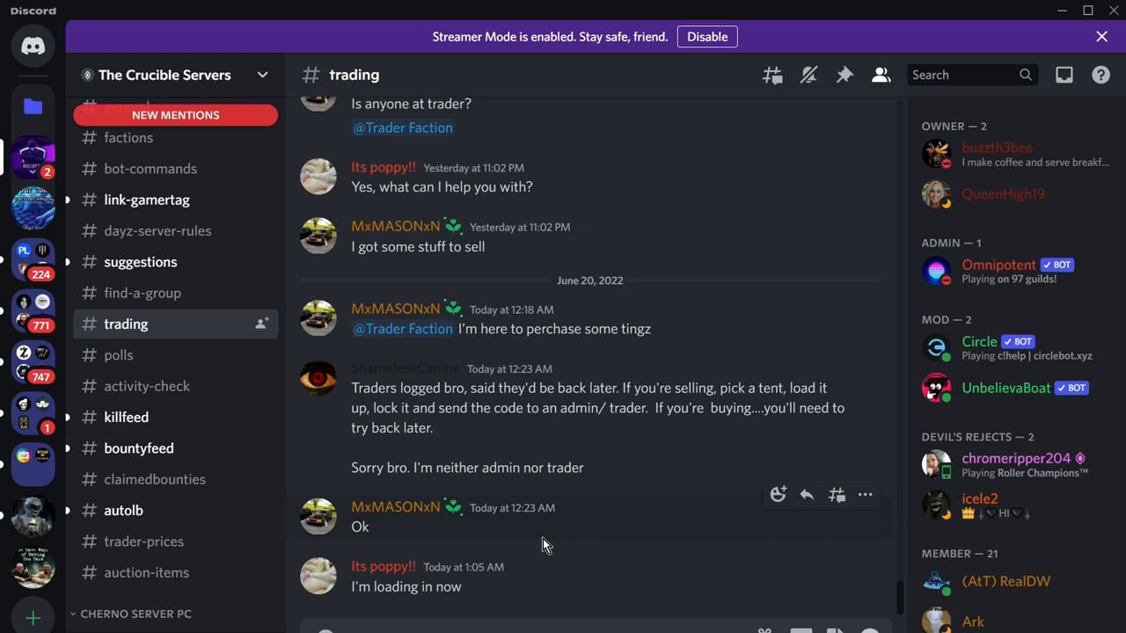
{"action": "mouse_move", "coordinate": [168, 458]}
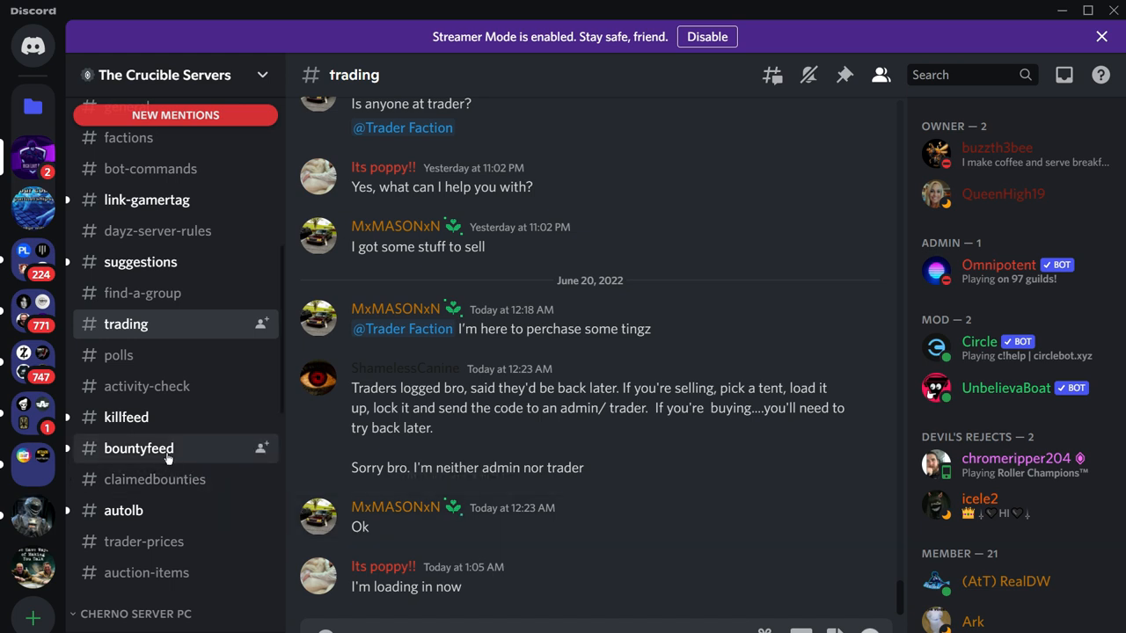
- Open #killfeed and scroll through the death events
{"action": "left_click", "coordinate": [126, 417]}
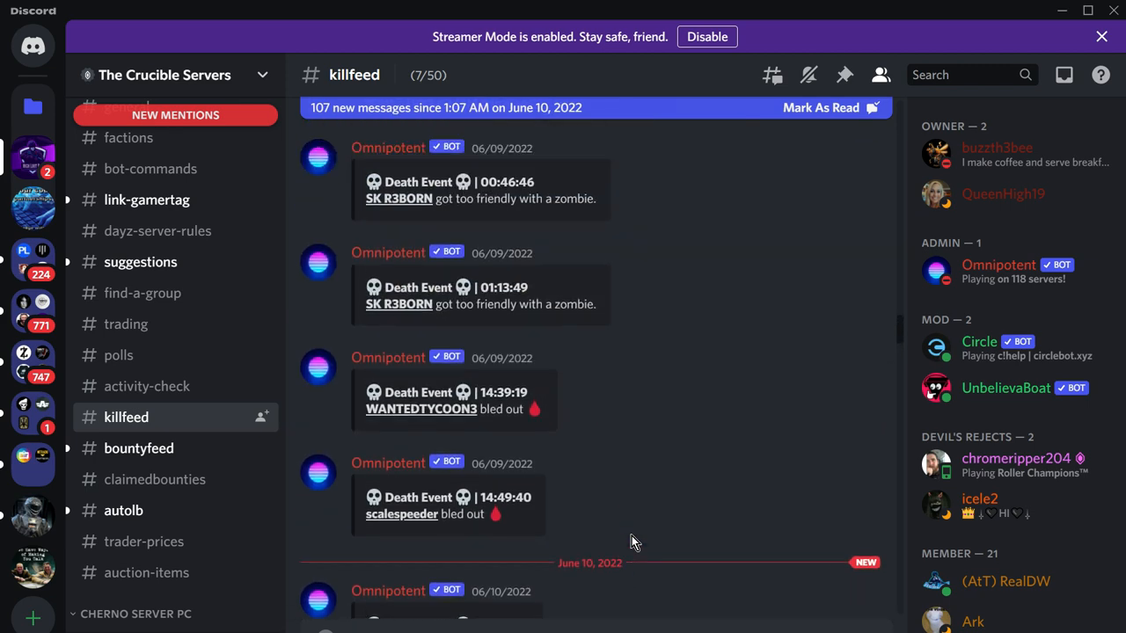
{"action": "scroll", "scroll_direction": "down", "scroll_amount": 3}
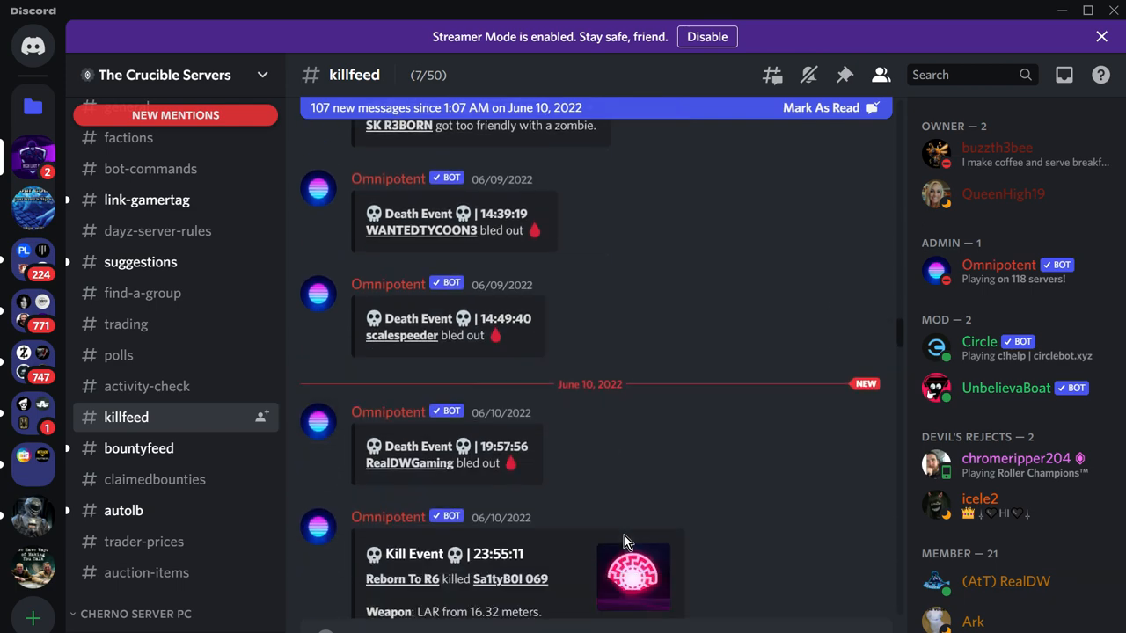
{"action": "scroll", "scroll_direction": "down", "scroll_amount": 3}
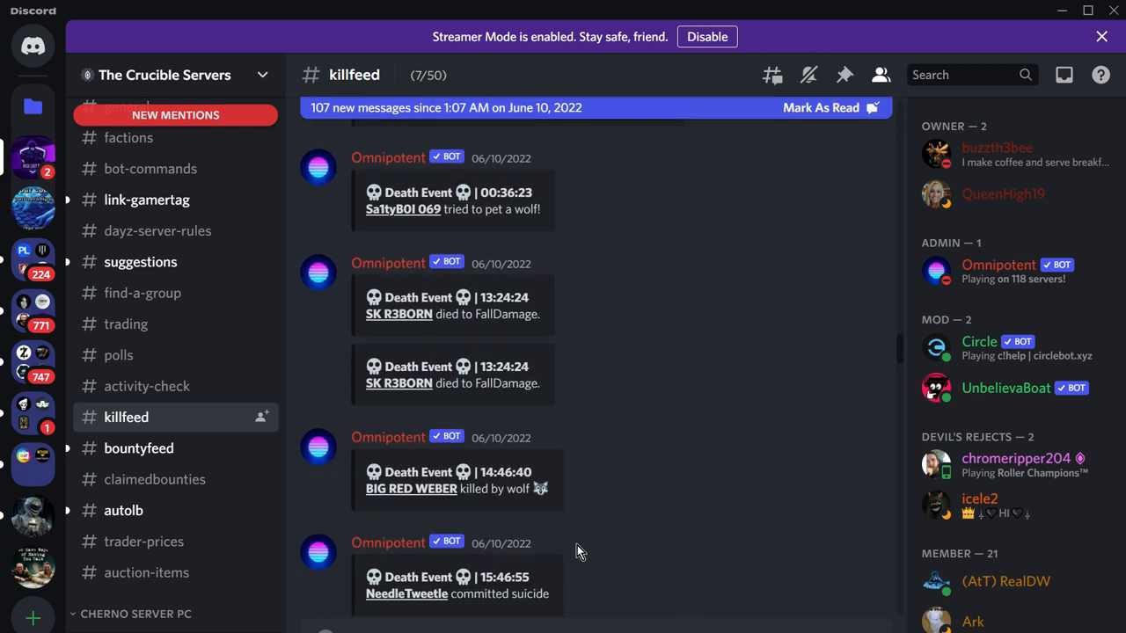
- Open #autolb and scroll through the kills, deaths and longest-distance leaderboards
{"action": "left_click", "coordinate": [123, 510]}
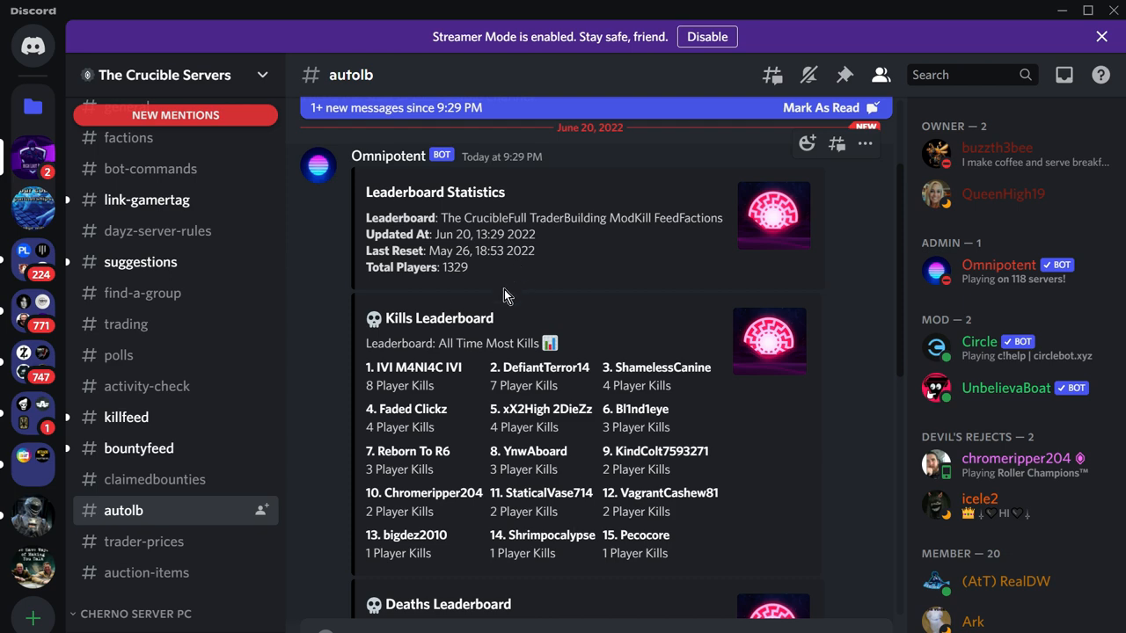
{"action": "scroll", "scroll_direction": "down", "scroll_amount": 3}
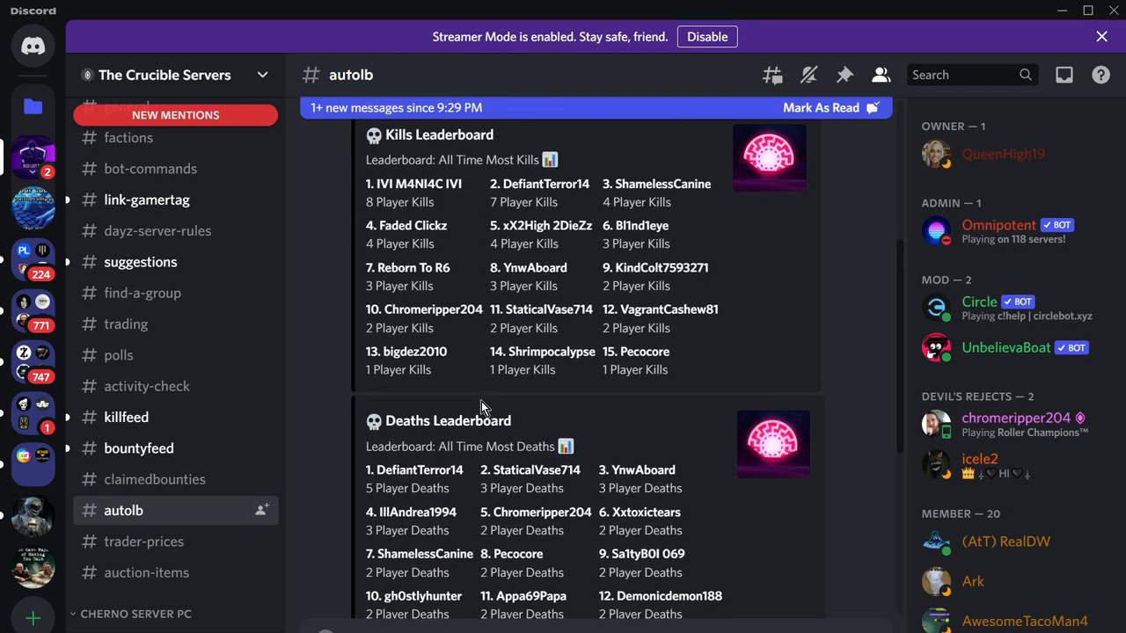
{"action": "scroll", "scroll_direction": "down", "scroll_amount": 3}
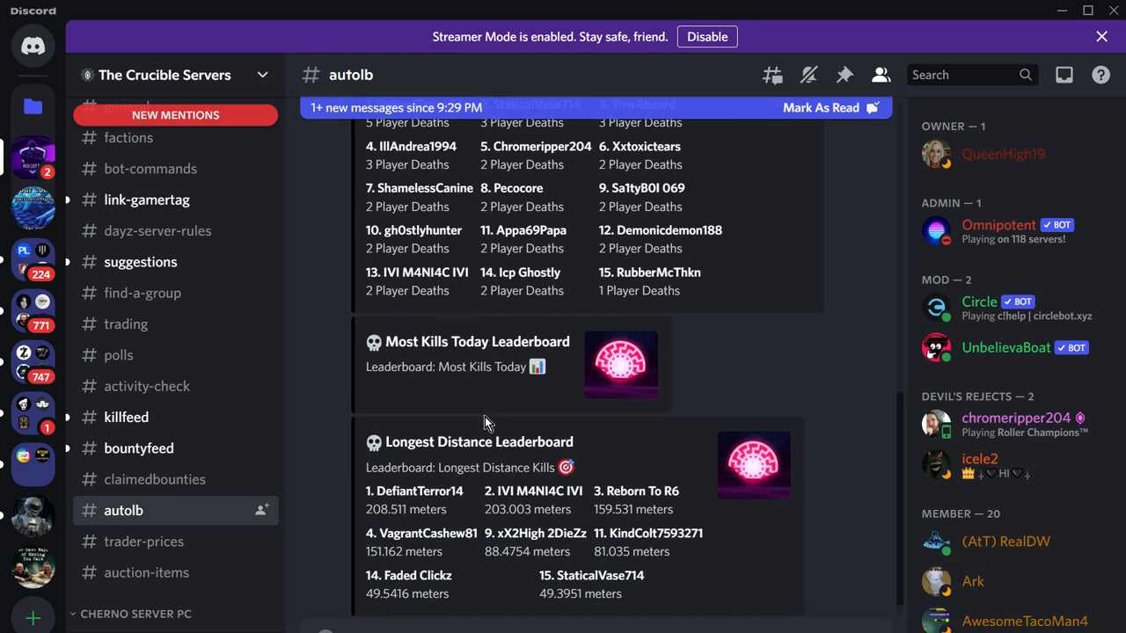
{"action": "scroll", "scroll_direction": "down", "scroll_amount": 3}
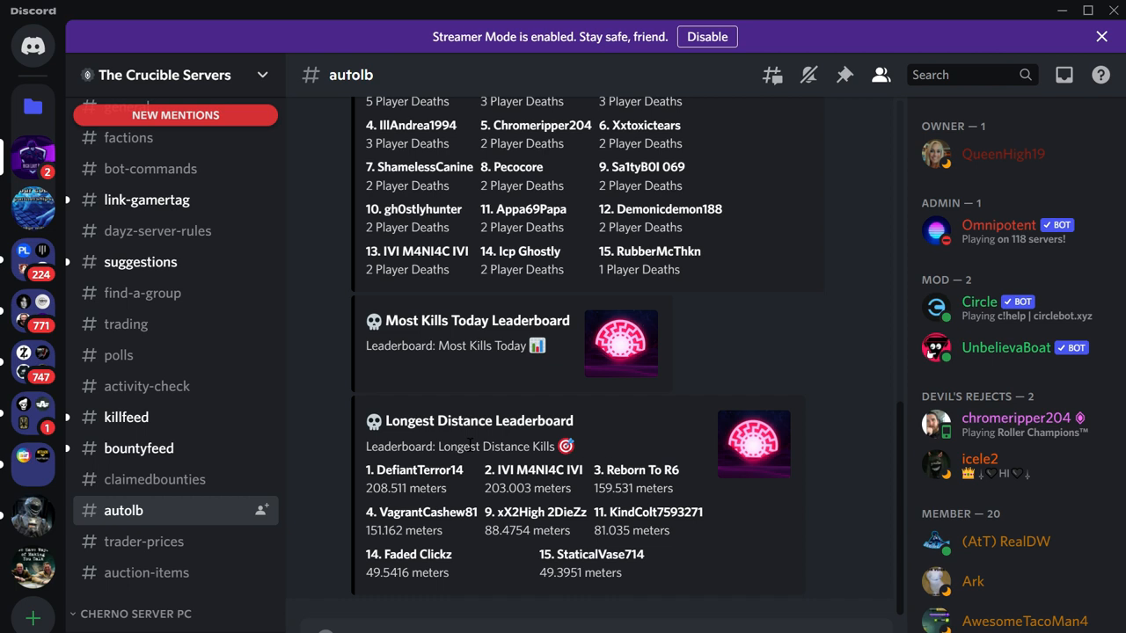
{"action": "mouse_move", "coordinate": [234, 466]}
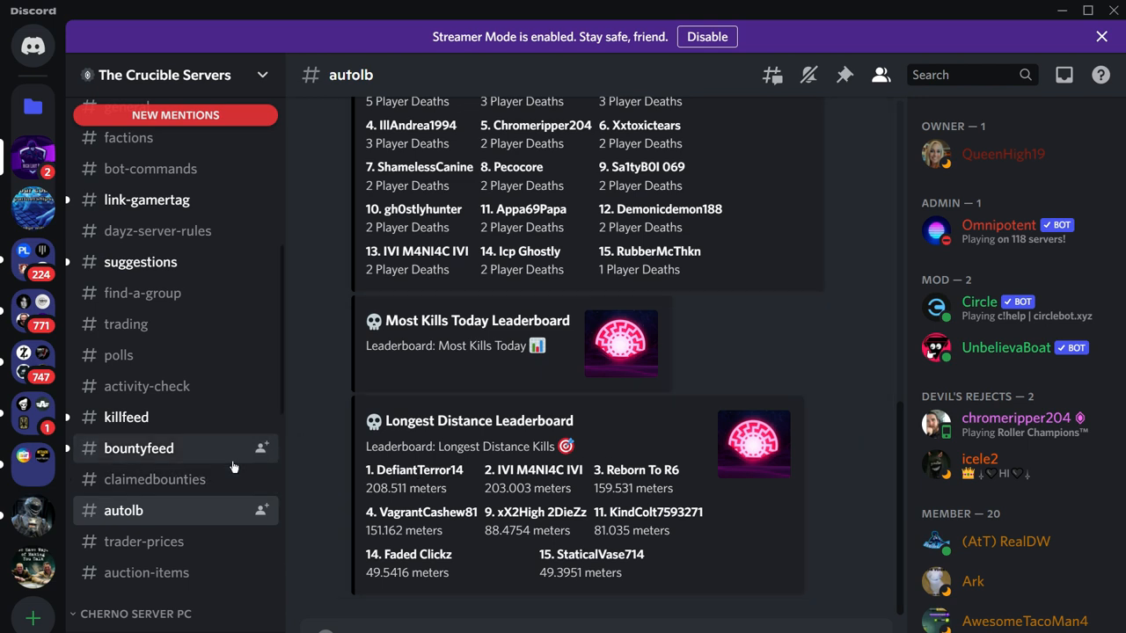
{"action": "mouse_move", "coordinate": [173, 479]}
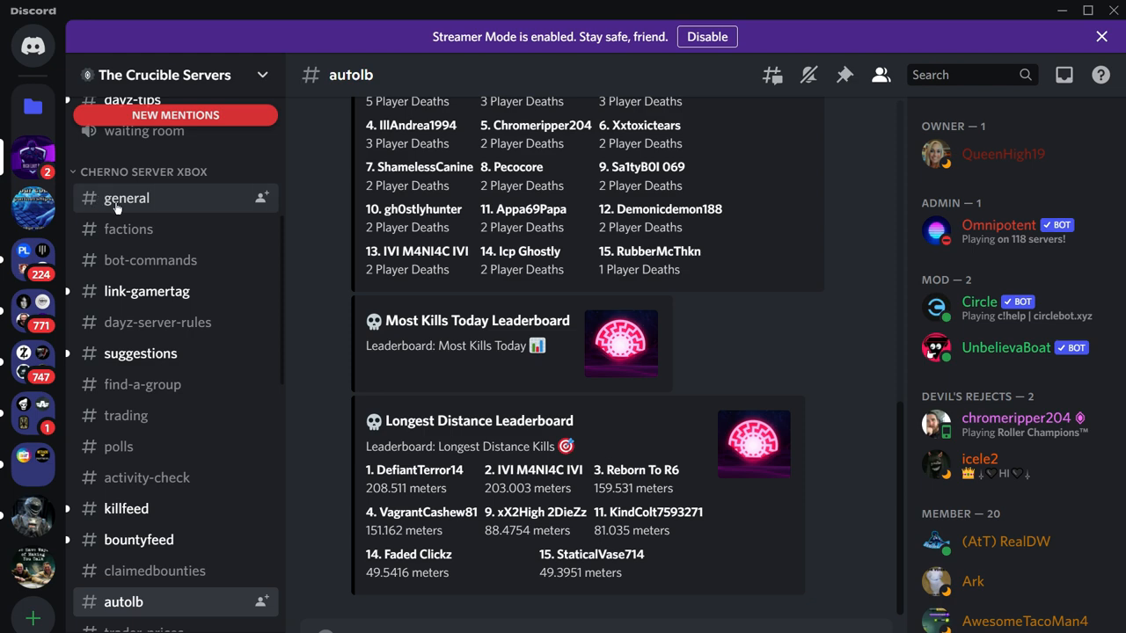
- Open #factions, then the Xbox server's #general channel
{"action": "left_click", "coordinate": [128, 228]}
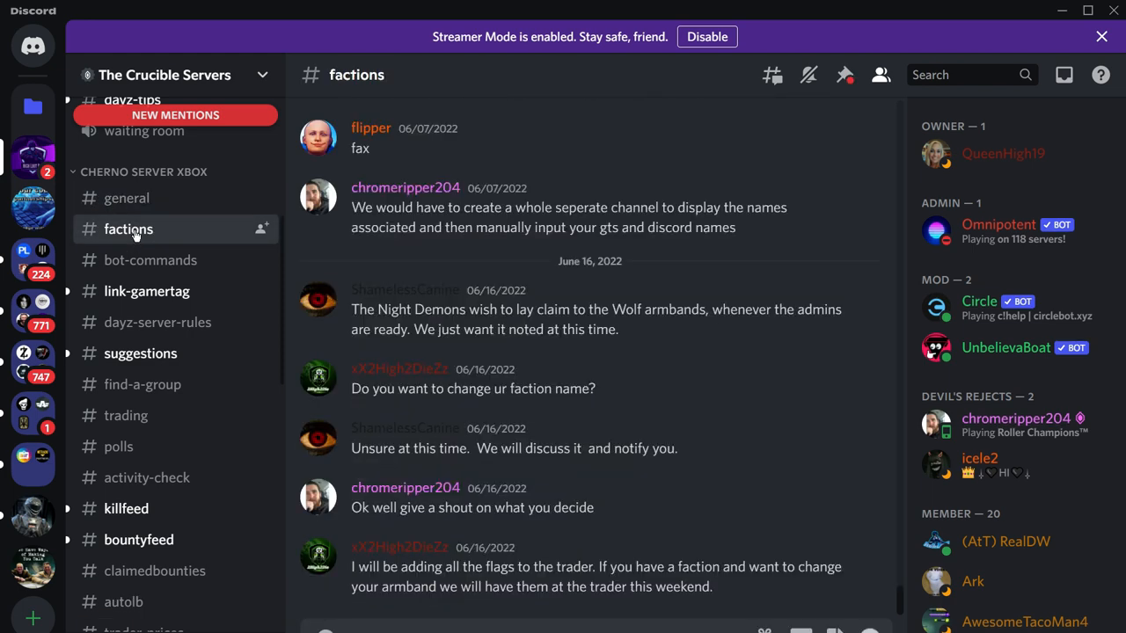
{"action": "mouse_move", "coordinate": [136, 210]}
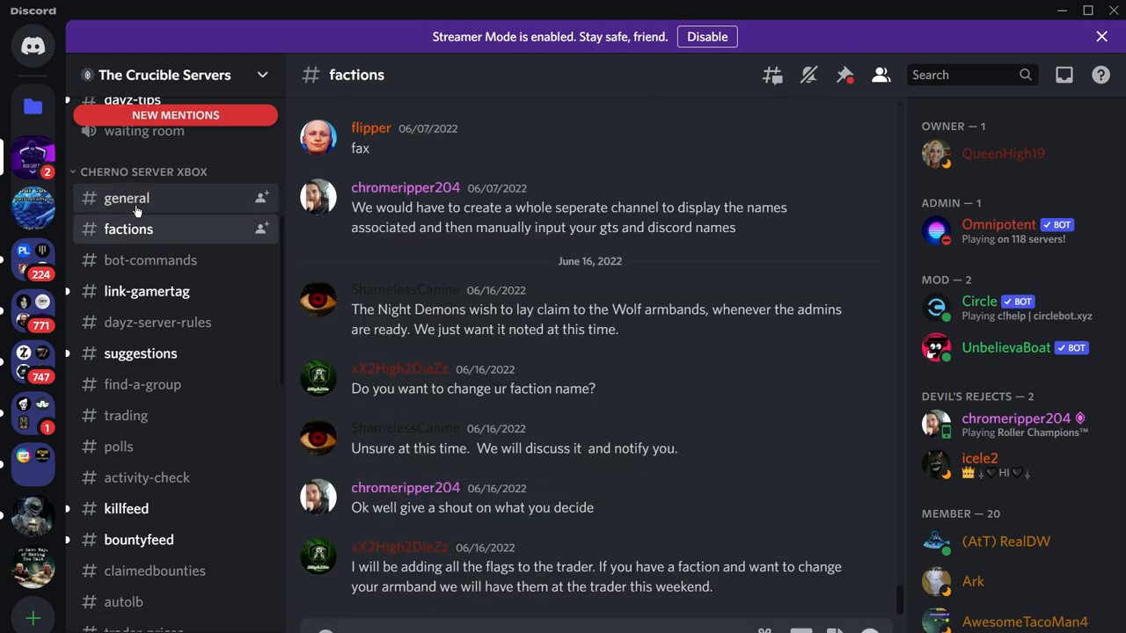
{"action": "left_click", "coordinate": [126, 198]}
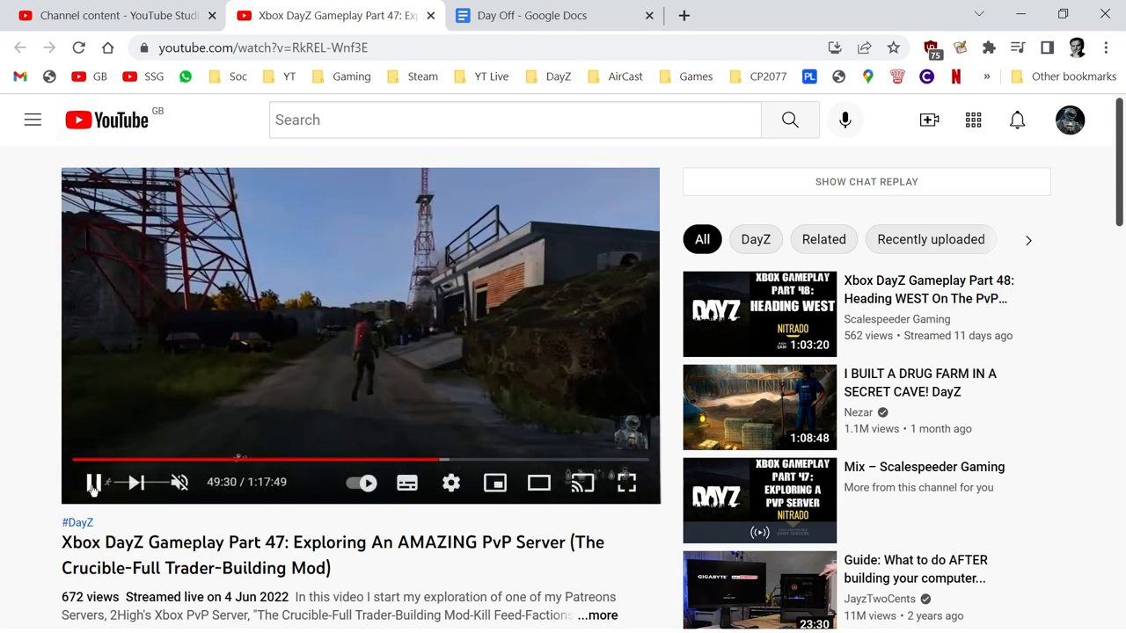
{"action": "left_click", "coordinate": [94, 483]}
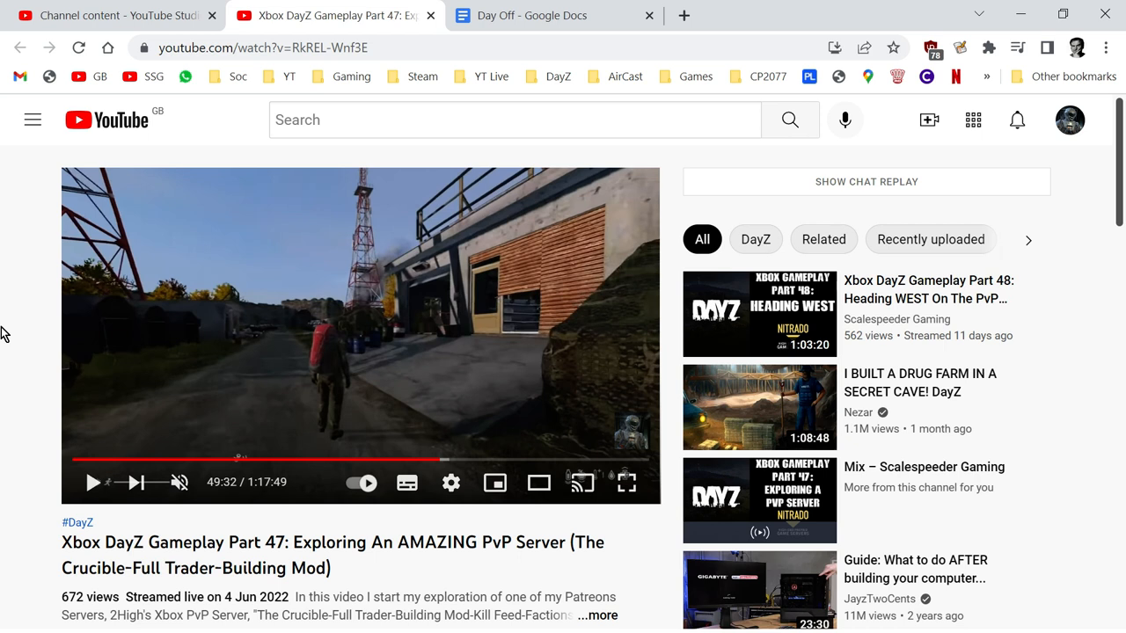
{"action": "mouse_move", "coordinate": [407, 483]}
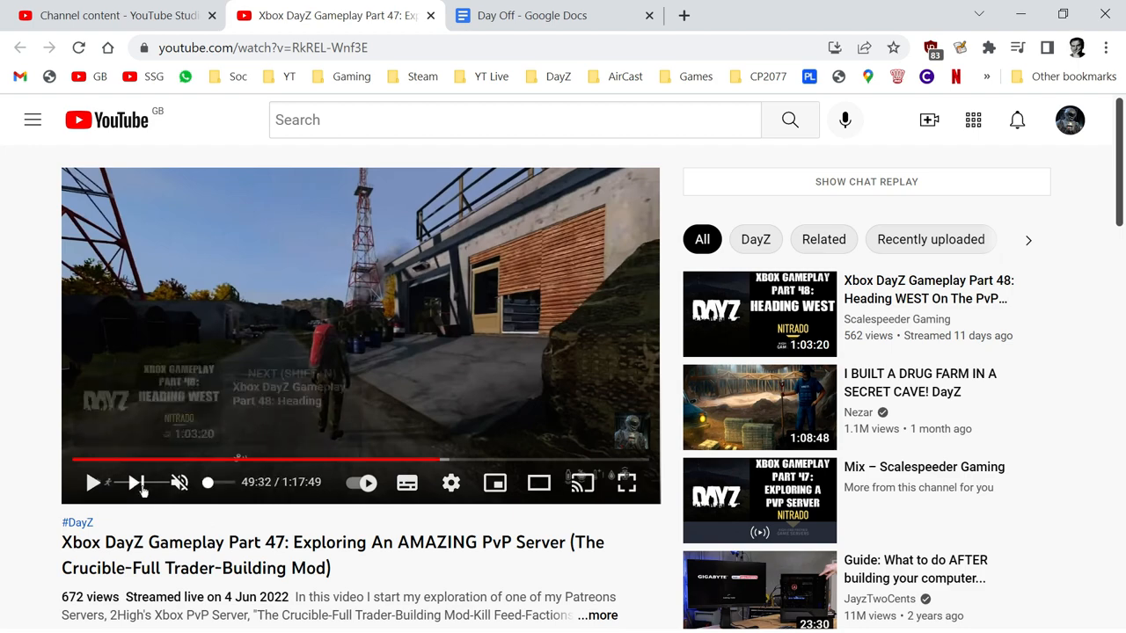
{"action": "left_click", "coordinate": [92, 483]}
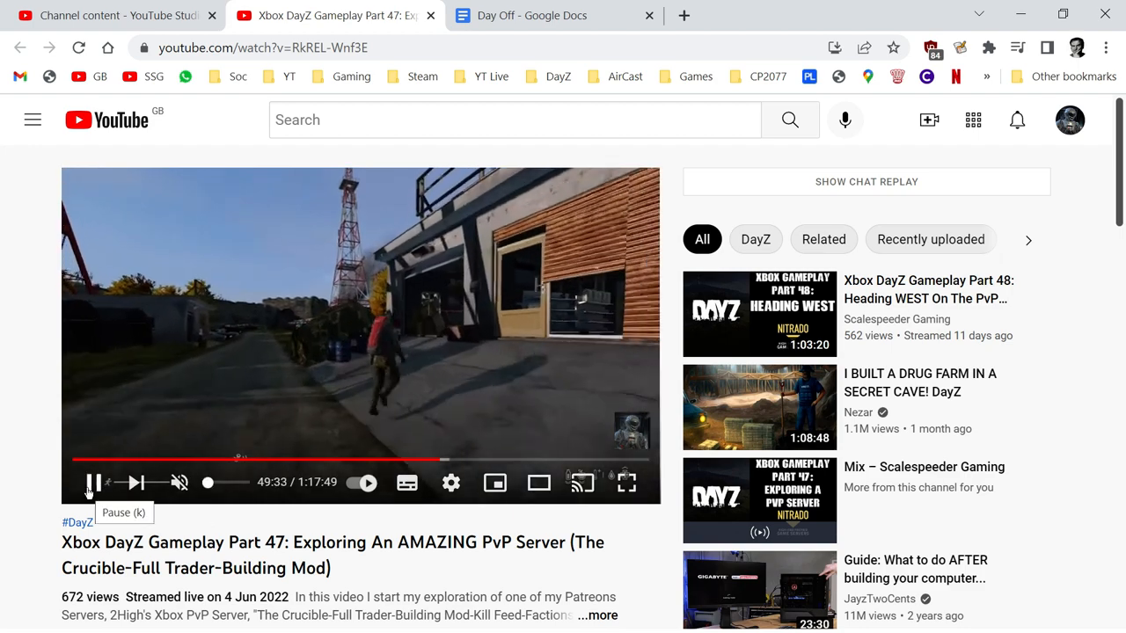